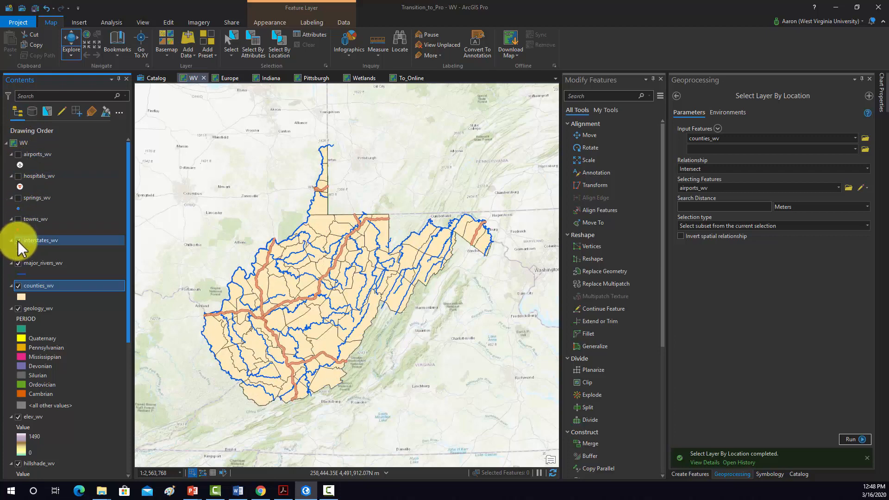
Hide the interstates_wv layer so only the county boundaries show over the basemap
click(19, 240)
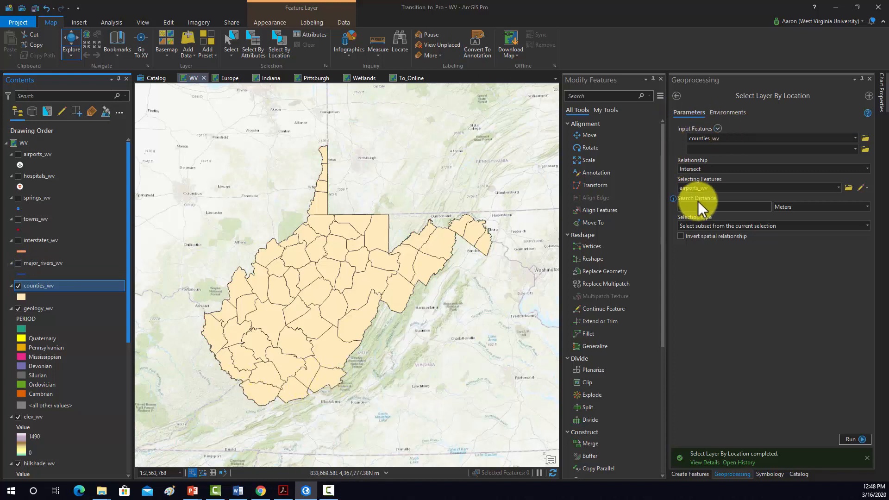
Return to the geoprocessing tool search and look up 'dissolve'
click(676, 96)
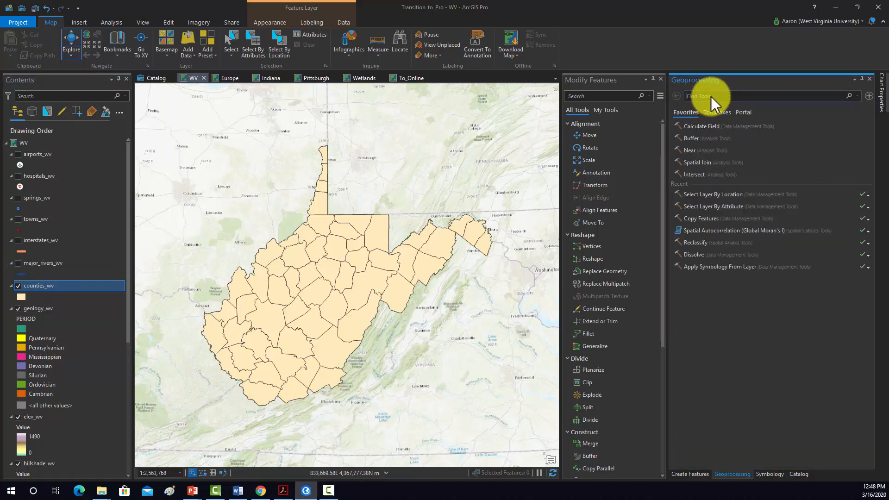
text(diss)
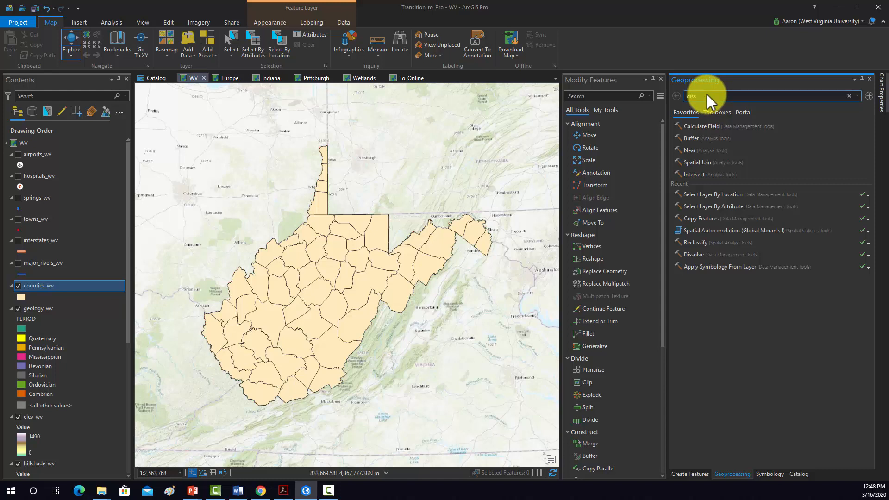
text(dissolve)
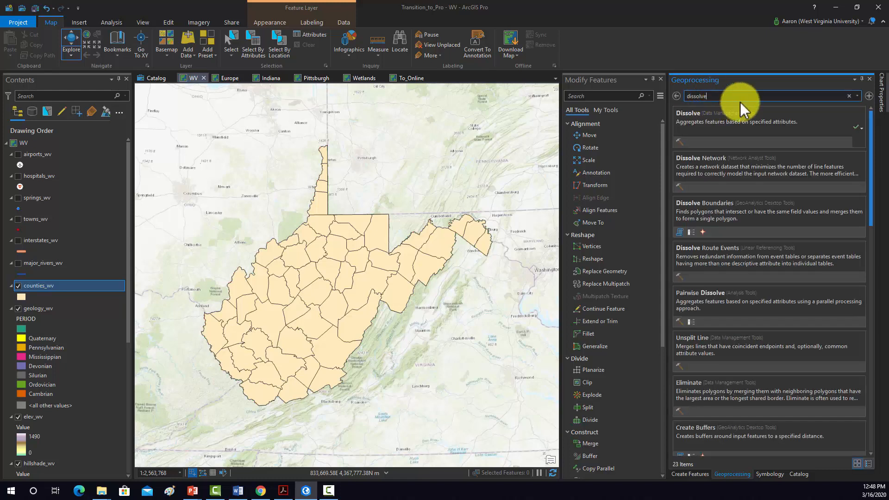
mouse_move(714, 116)
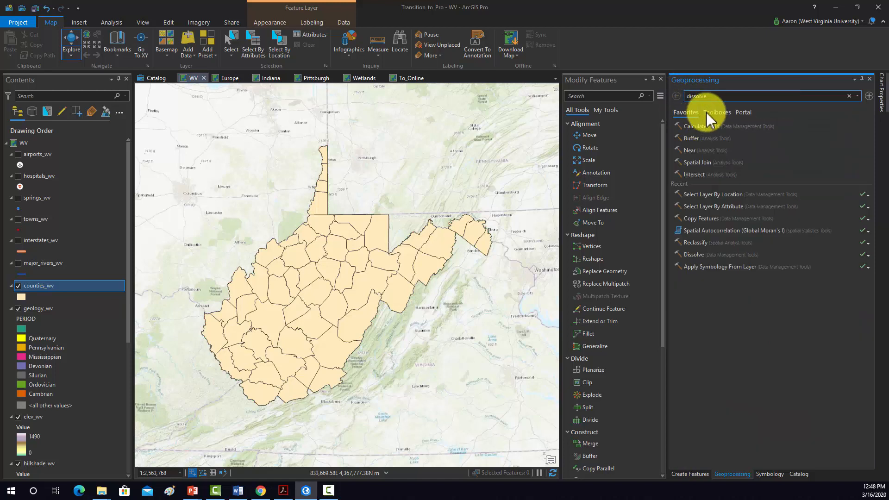
Browse the system toolboxes to Data Management > Generalization and start the Dissolve tool
click(718, 112)
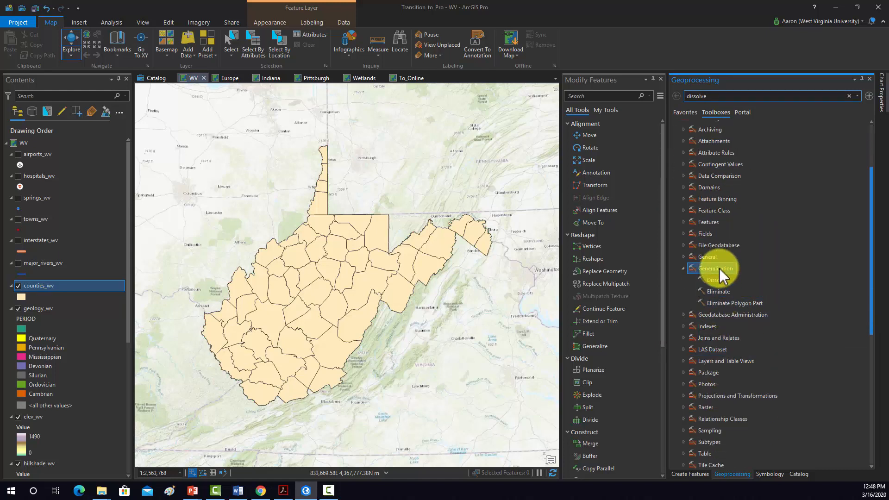
click(709, 280)
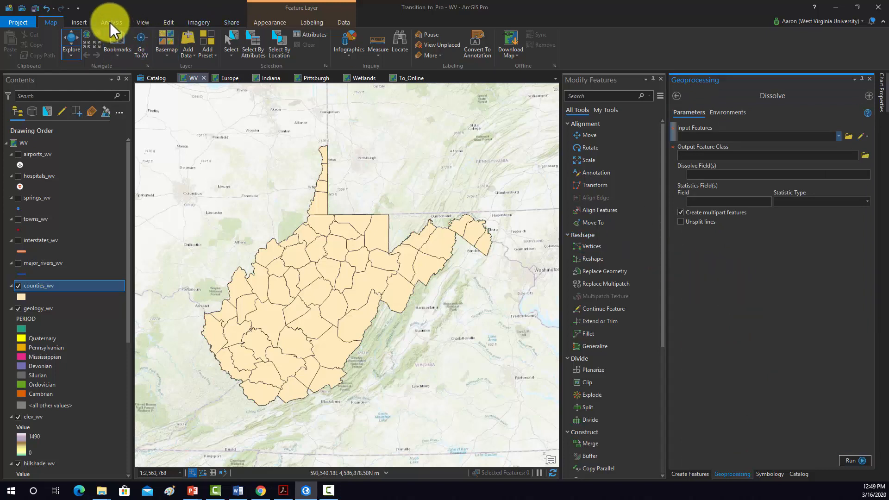
Reopen Dissolve from the Analysis tab's Tools gallery under Manage Data
click(111, 22)
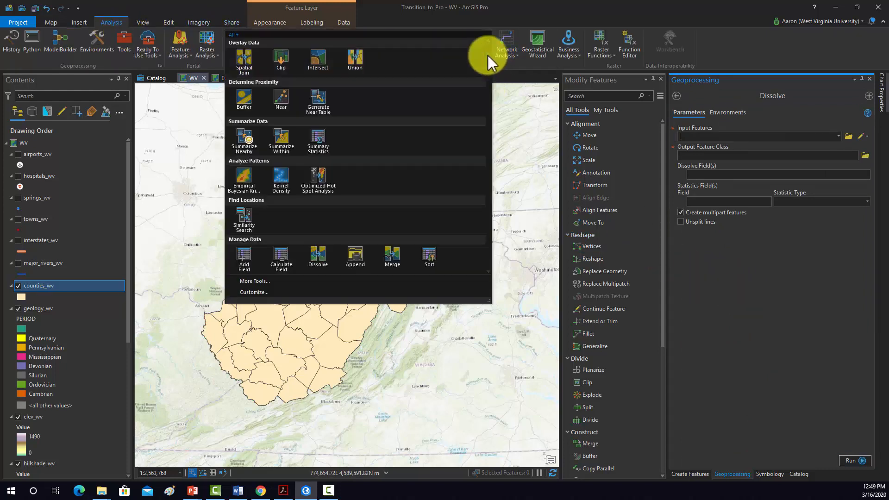
mouse_move(349, 54)
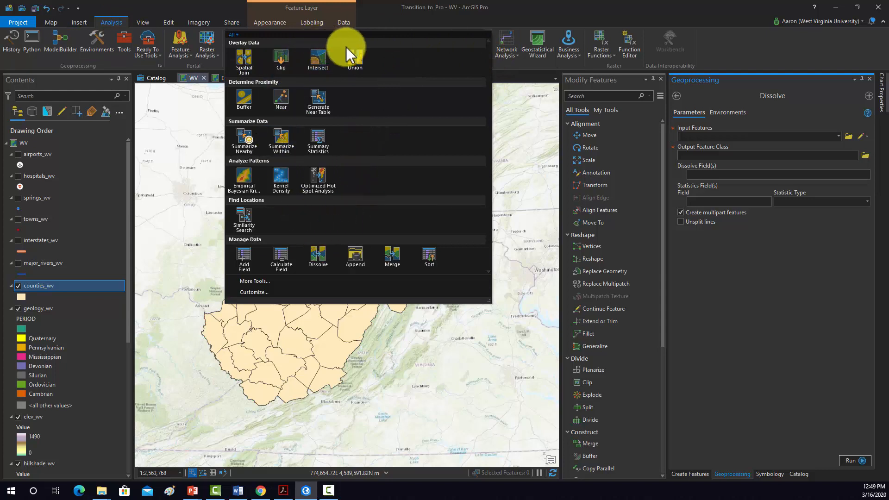
mouse_move(317, 259)
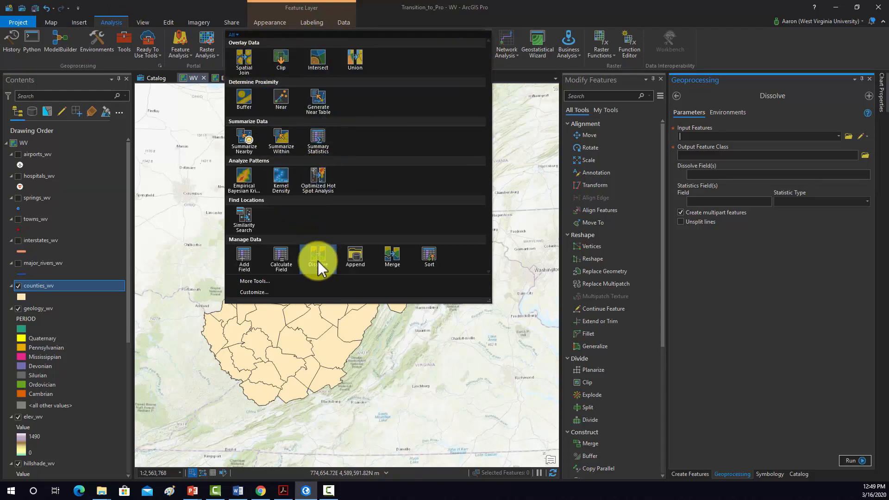
click(317, 259)
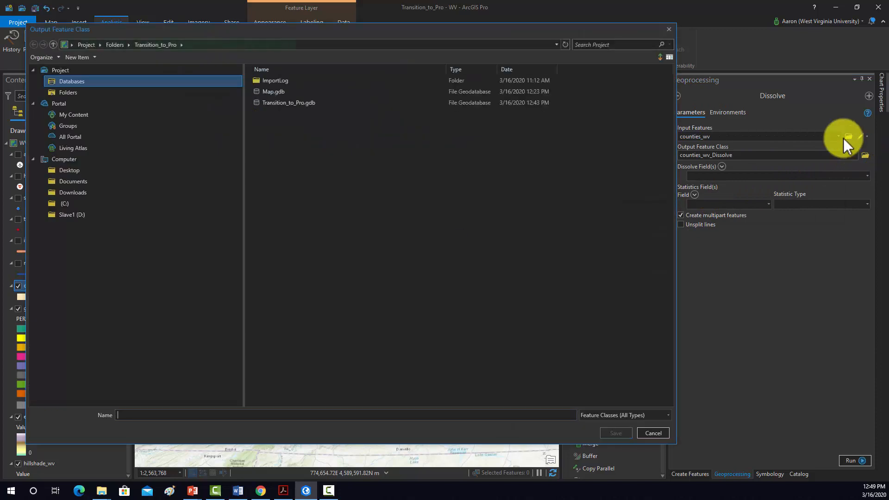
Keep counties_wv as input and the default counties_wv_Dissolve output location
click(652, 432)
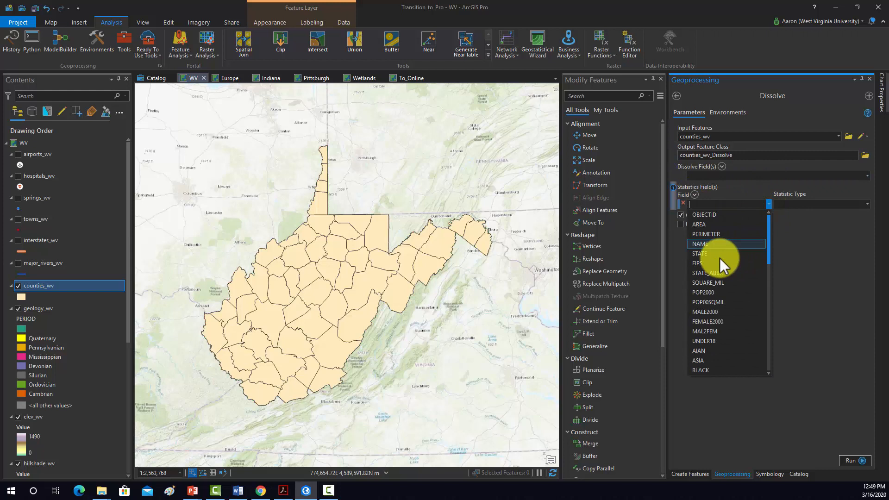
Run Dissolve with a Sum of POP2000 and bring up options for the new counties_wv_Dissolve layer
click(703, 292)
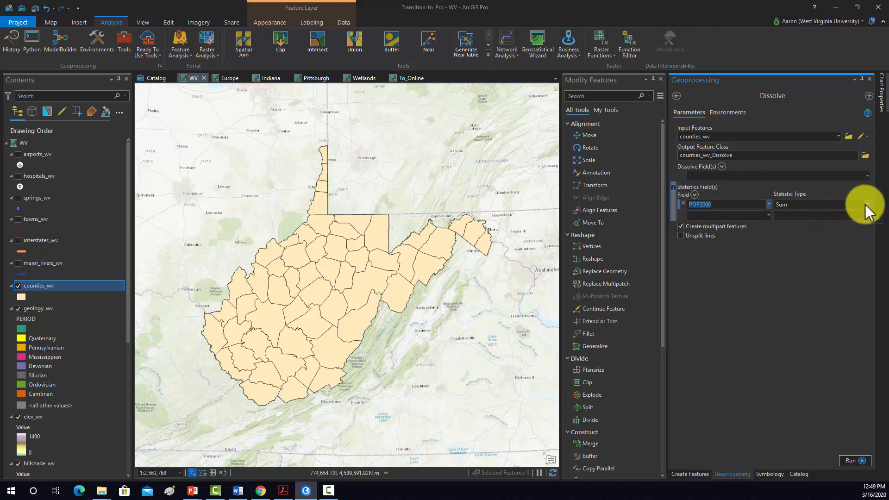
mouse_move(706, 377)
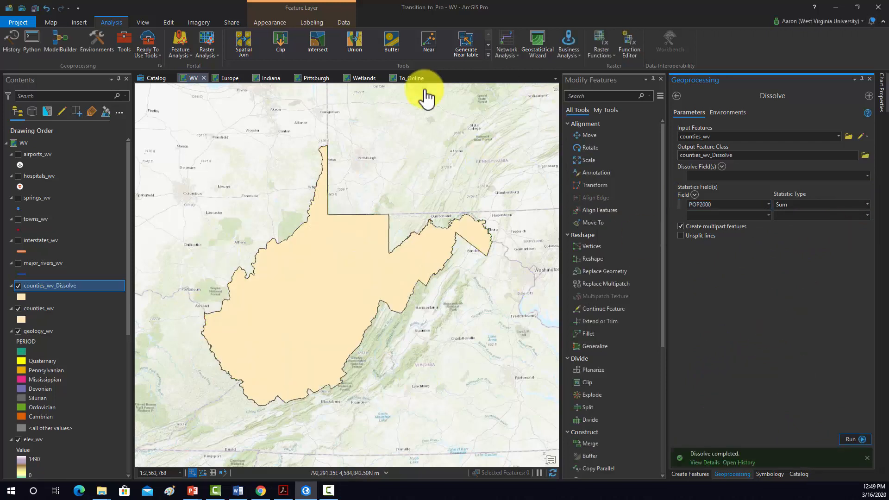
right_click(51, 285)
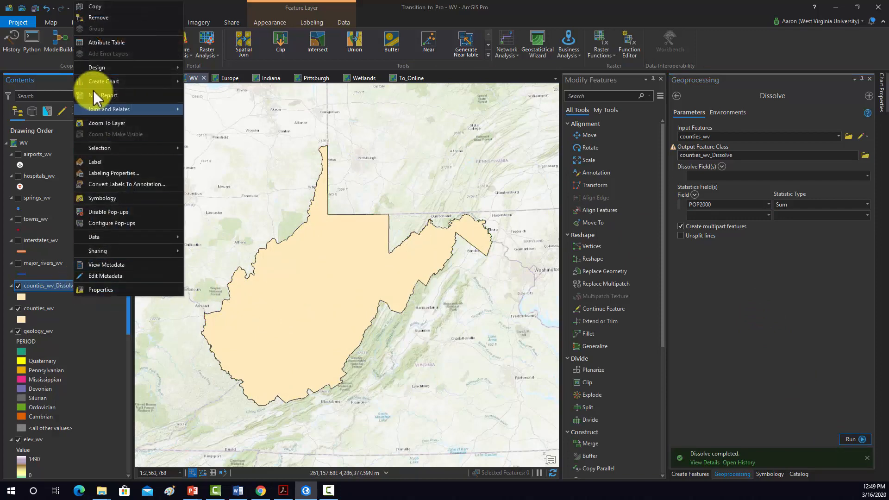